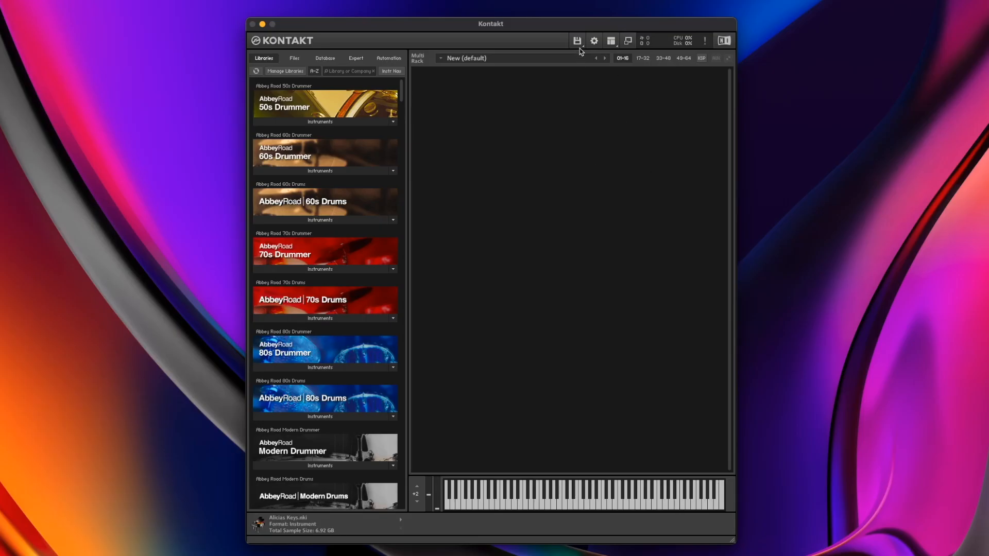
# Add a new empty instrument, "New (default)", from the Files menu
pyautogui.click(576, 41)
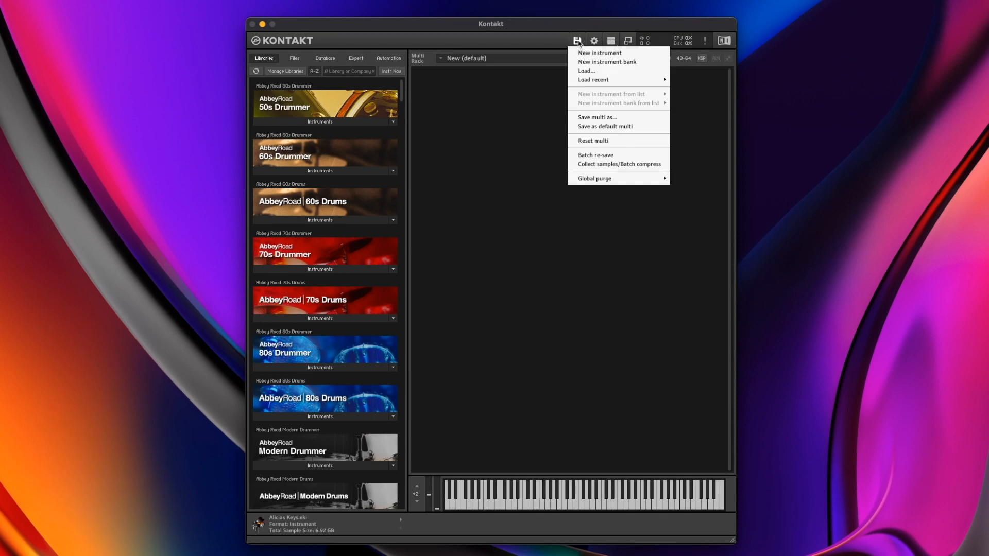
pyautogui.moveTo(611, 54)
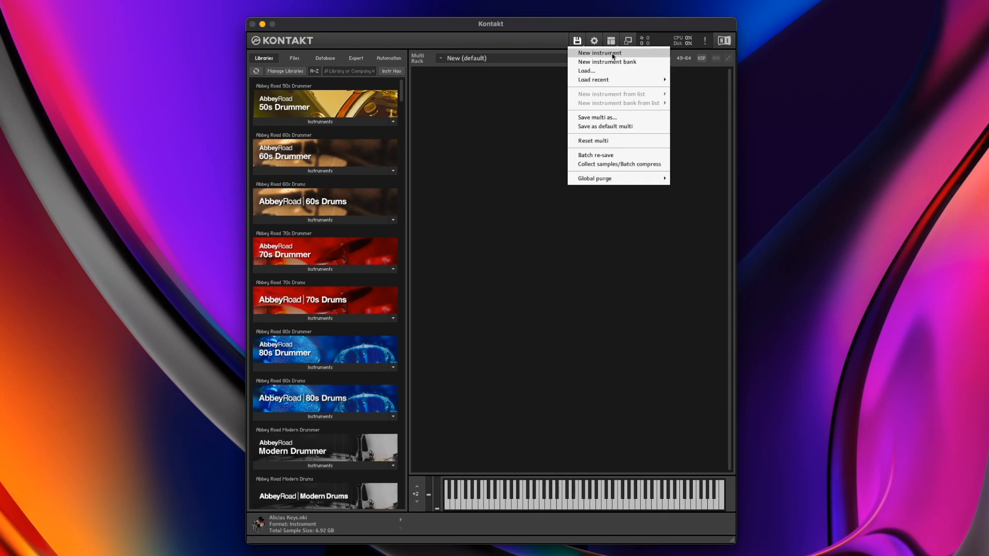
pyautogui.click(598, 53)
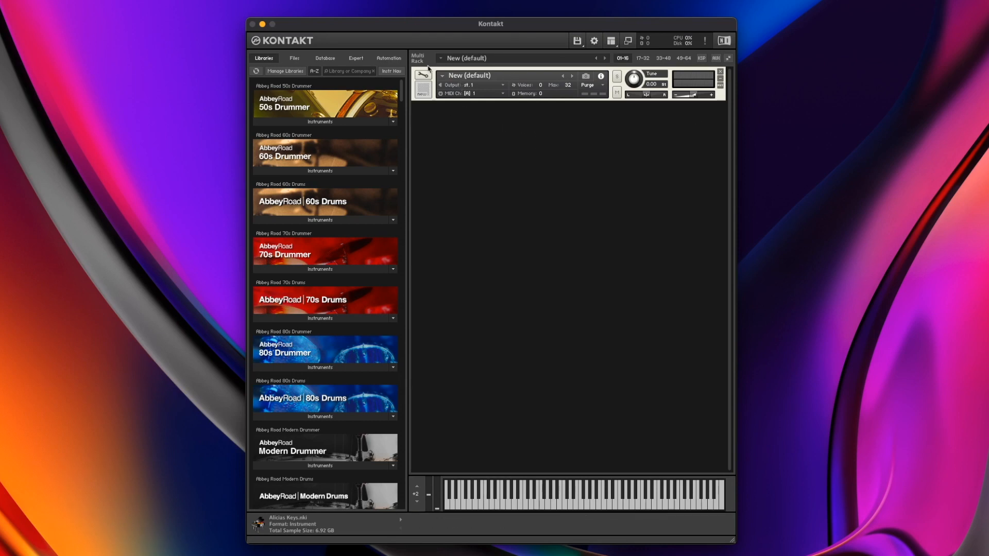
pyautogui.moveTo(422, 75)
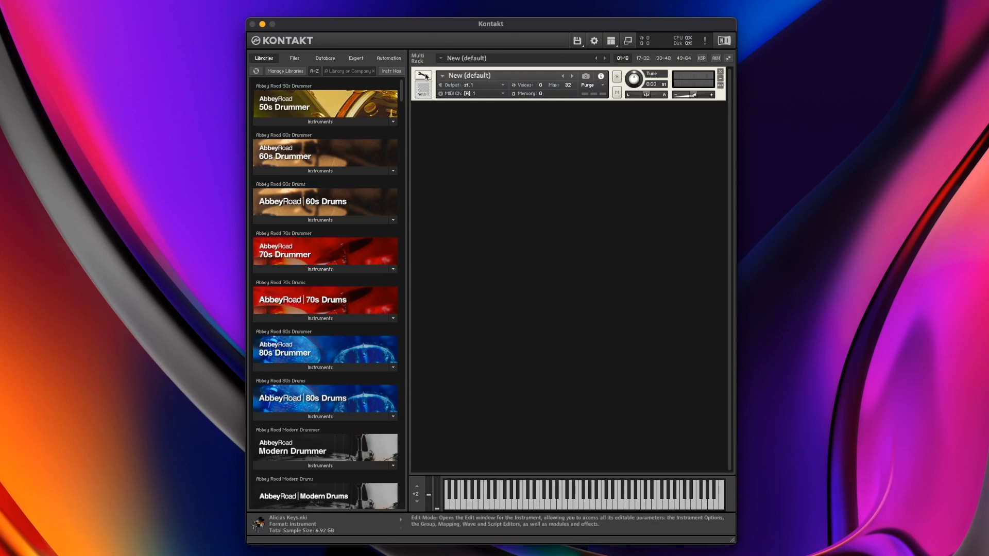
# Enter Edit Mode on "New (default)" and review then close Instrument Options
pyautogui.click(423, 76)
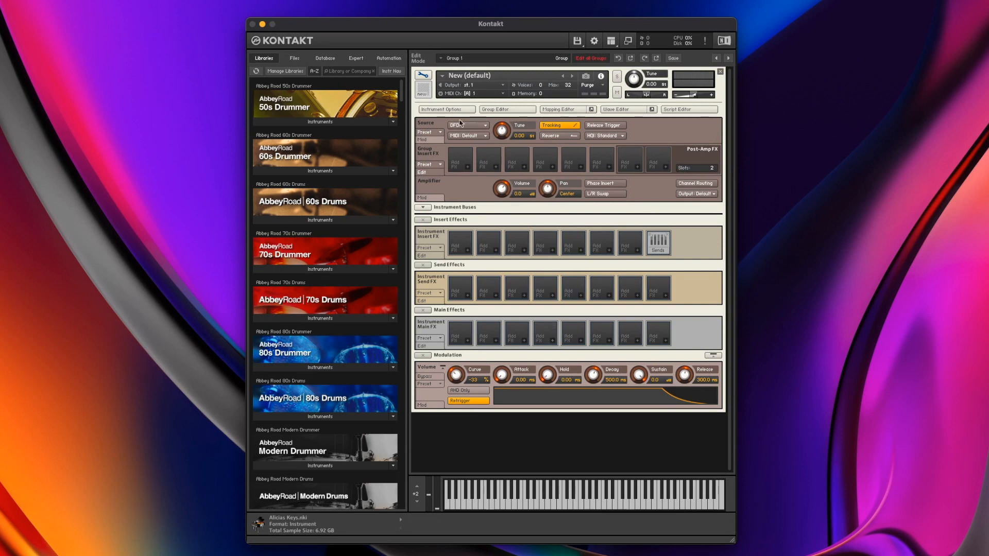
pyautogui.click(446, 111)
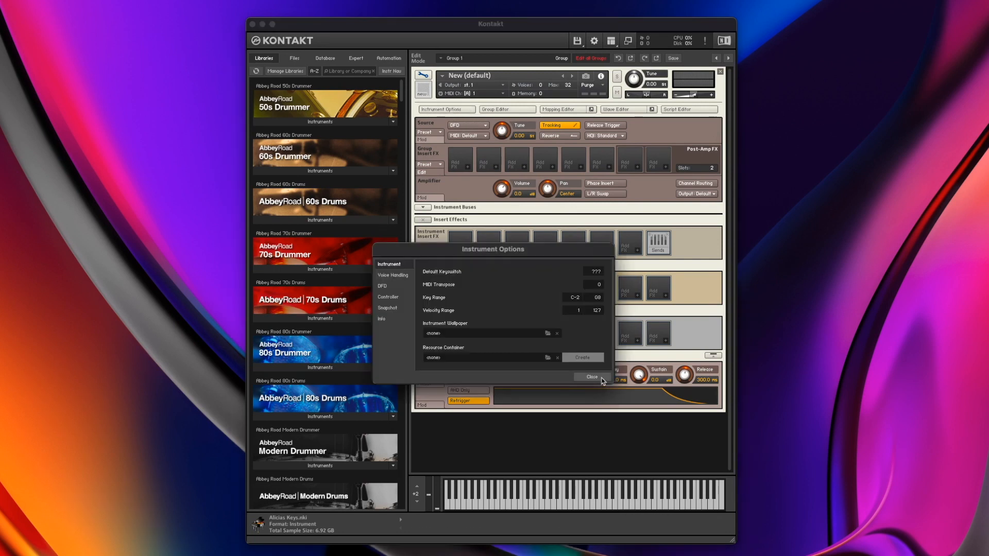
pyautogui.click(591, 380)
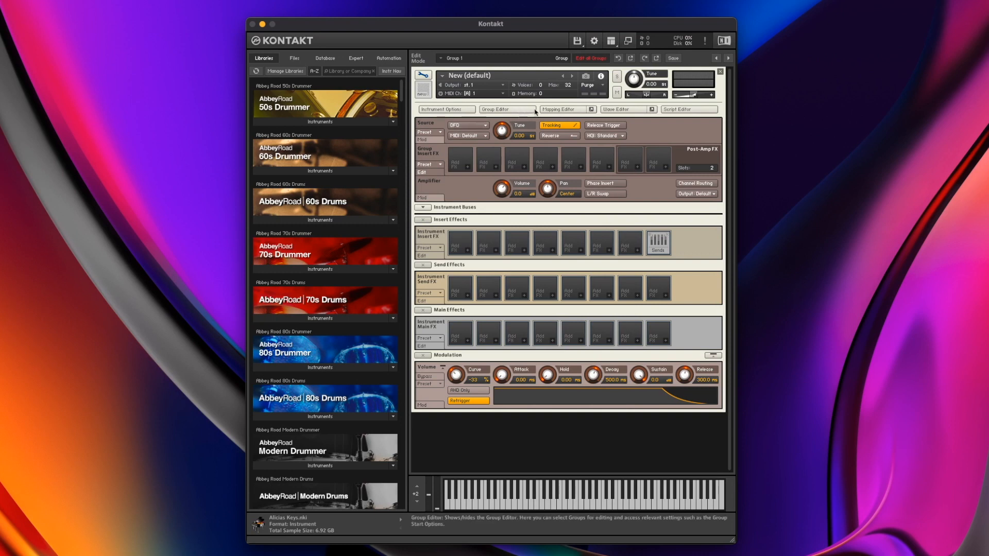